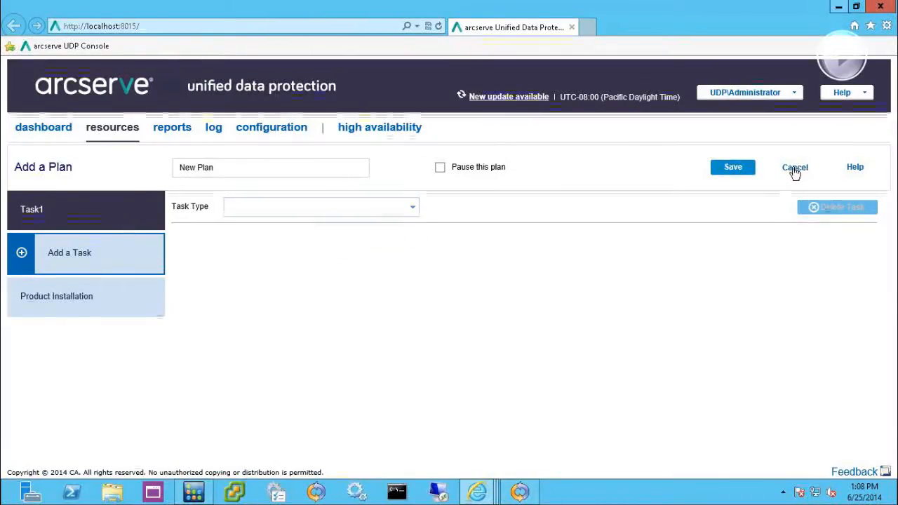
- Cancel the Add a Plan draft to return to the All Plans list
left_click(794, 167)
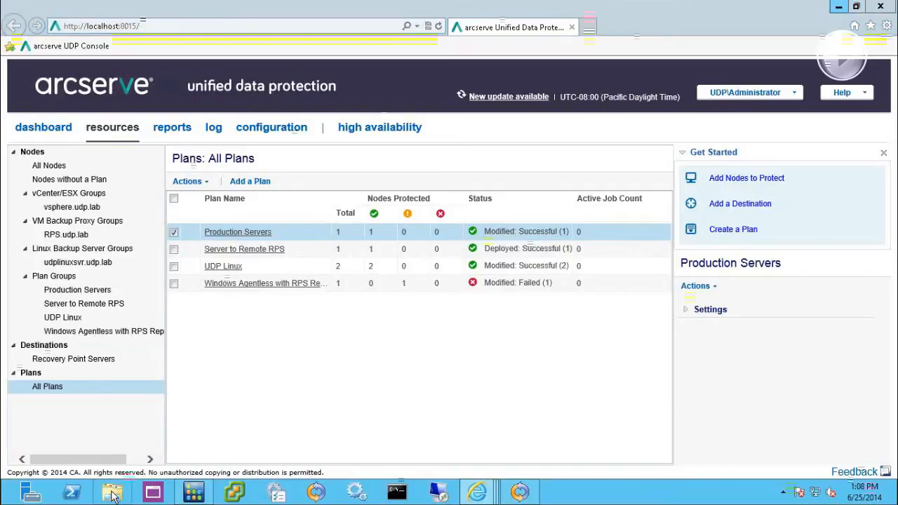
- Browse File Explorer to \\rps, open the CA_UDP_RPS00000 share, and select PRODUCTION
left_click(112, 491)
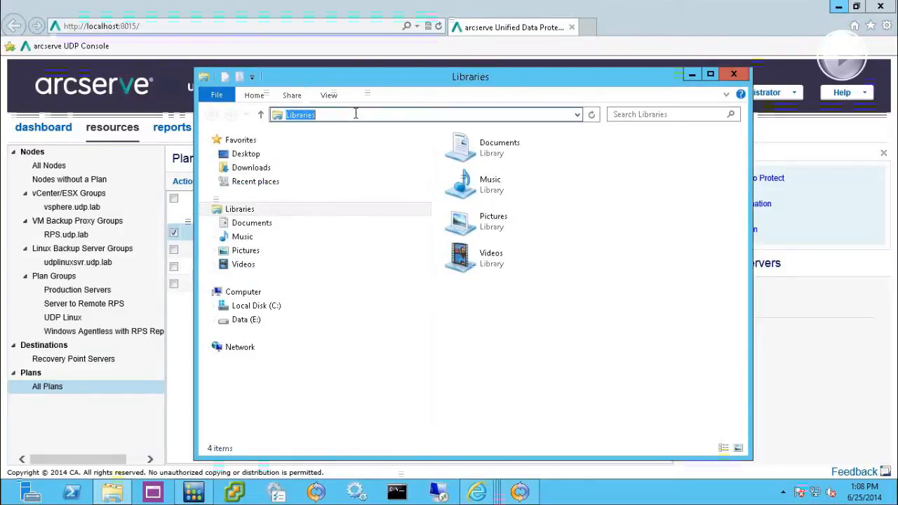
type("\\\\rps")
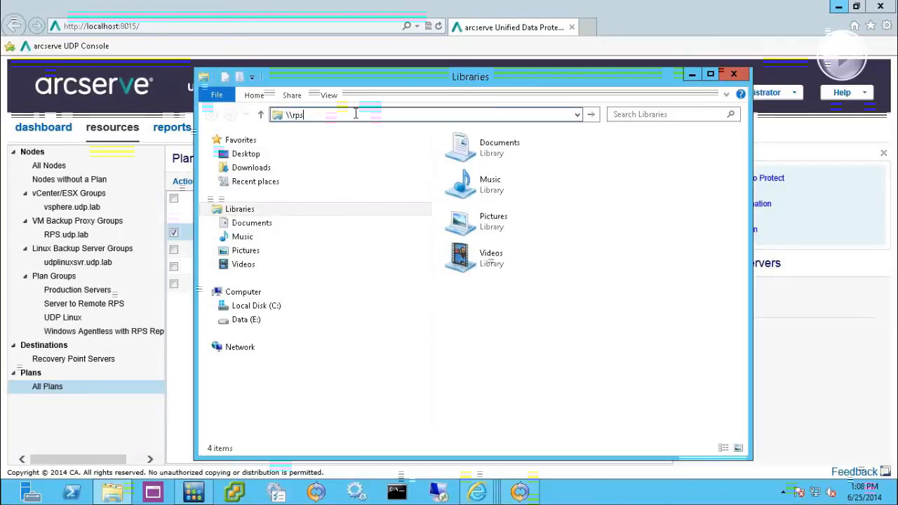
key("Return")
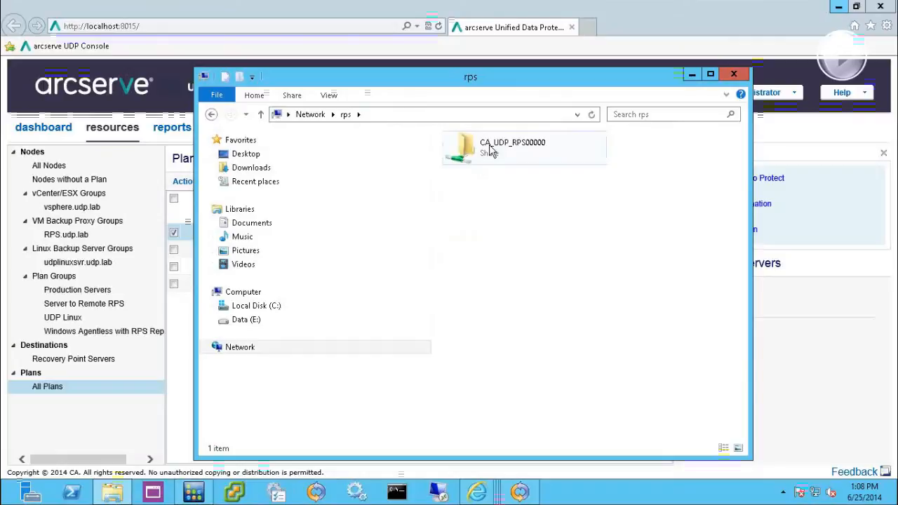
double_click(513, 147)
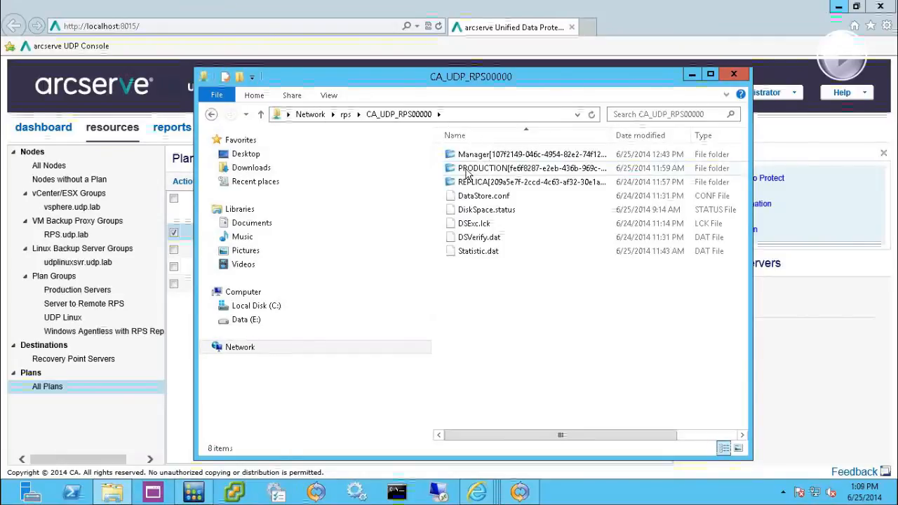
left_click(531, 168)
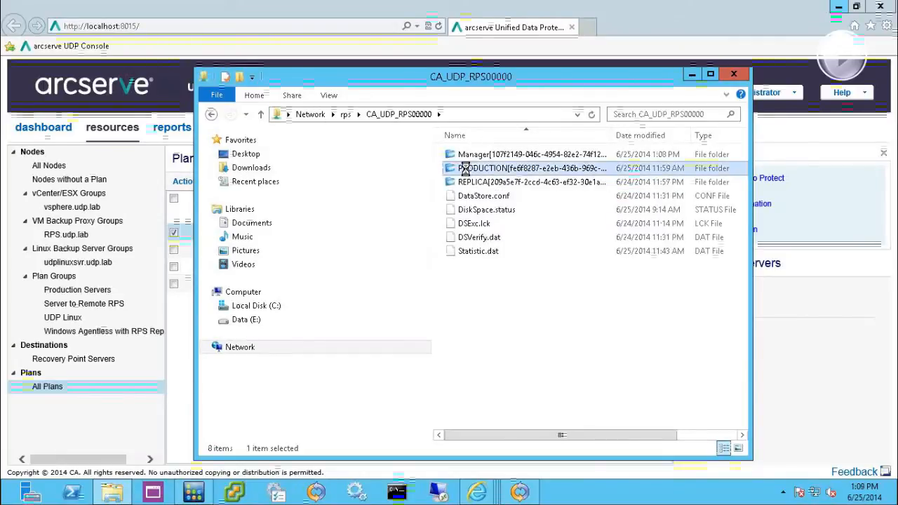
- Bring up the PRODUCTION folder's context menu with the Recovery Point View option
right_click(531, 168)
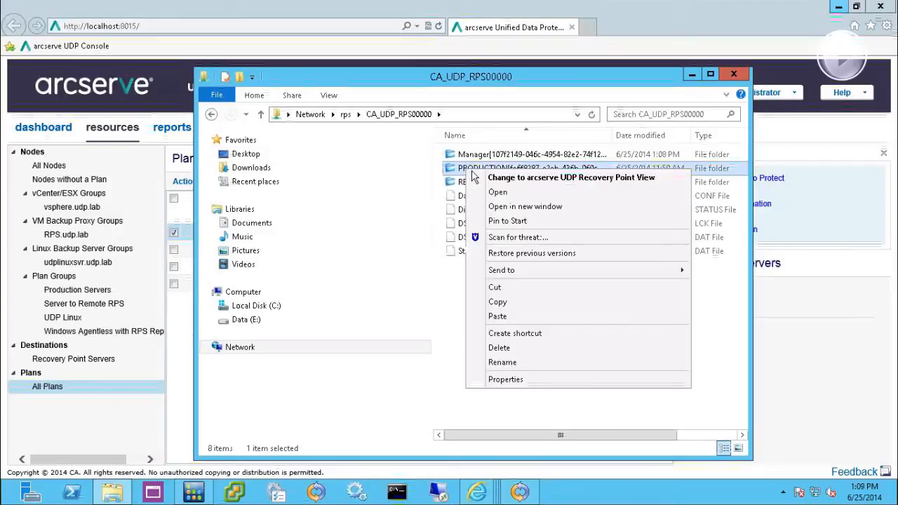
mouse_move(516, 184)
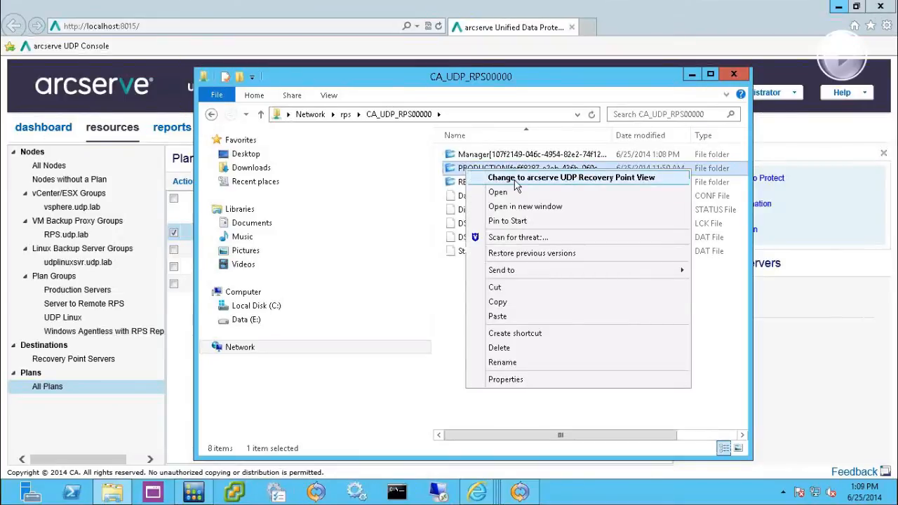
mouse_move(523, 185)
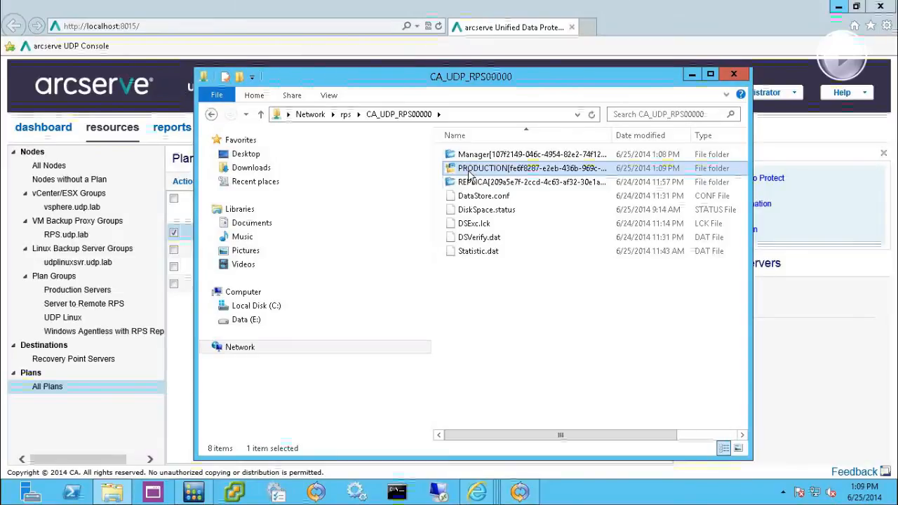
double_click(531, 168)
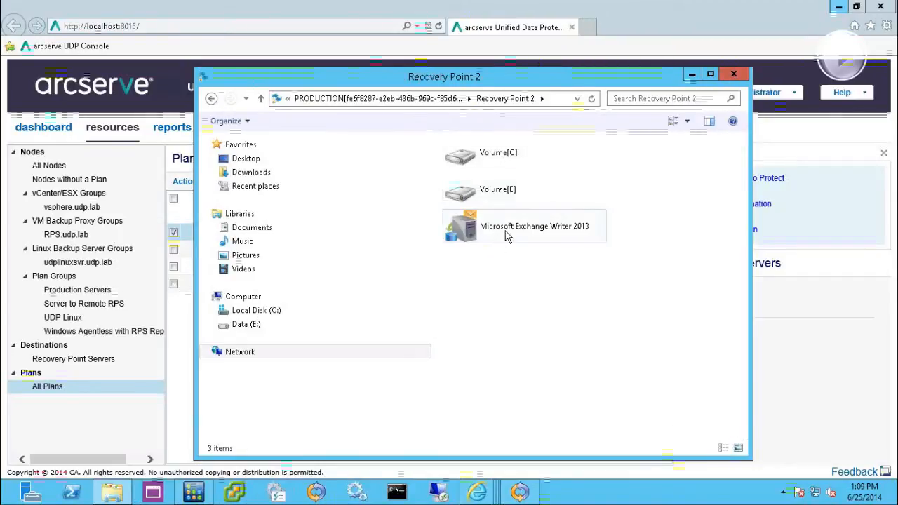
left_click(524, 226)
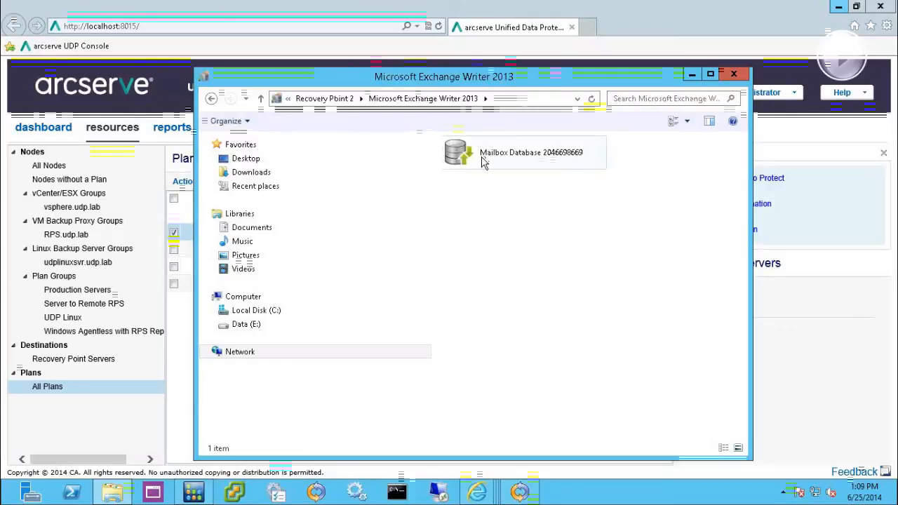
right_click(531, 152)
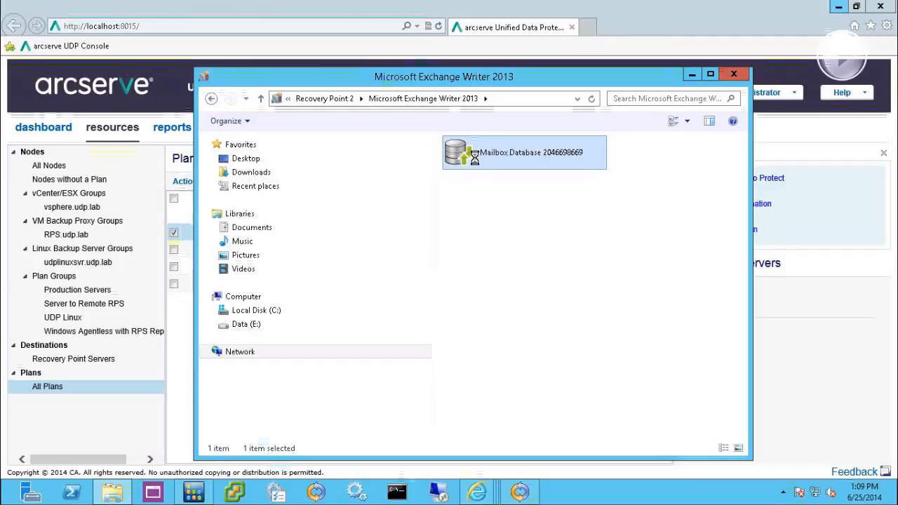
double_click(524, 152)
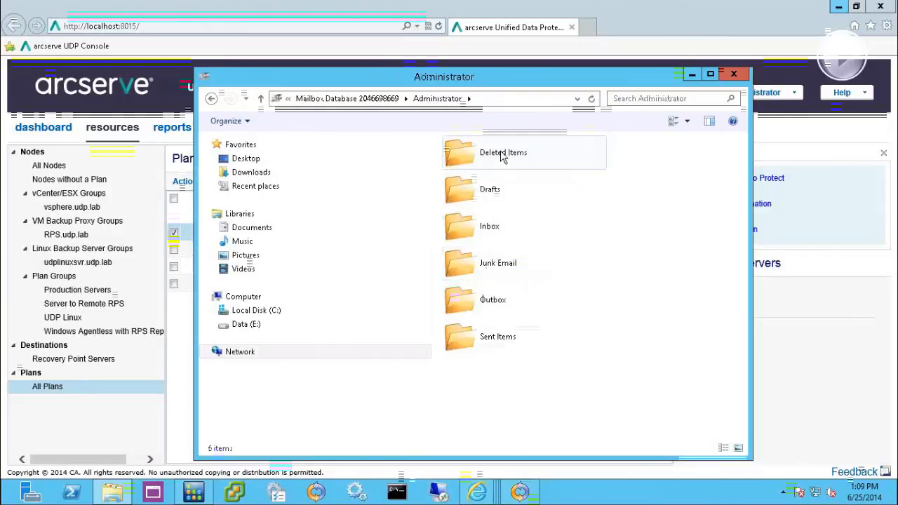
mouse_move(458, 294)
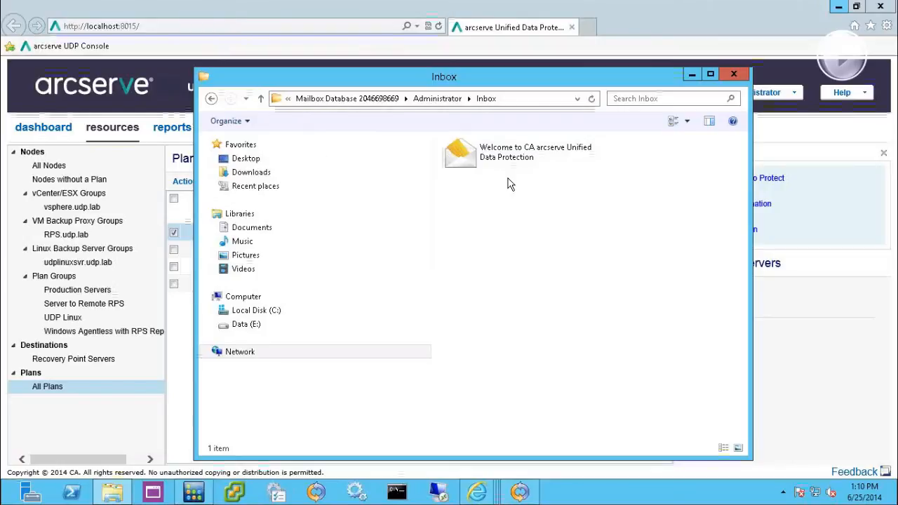
mouse_move(477, 183)
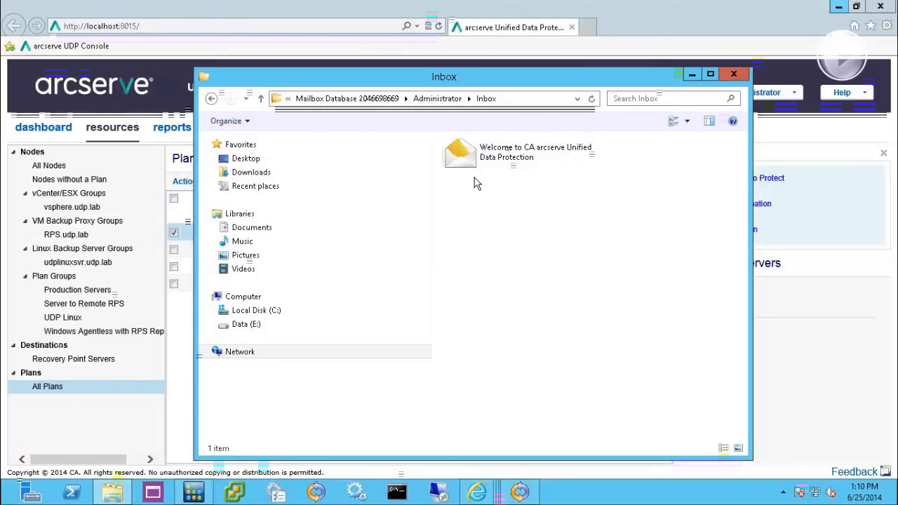
right_click(461, 152)
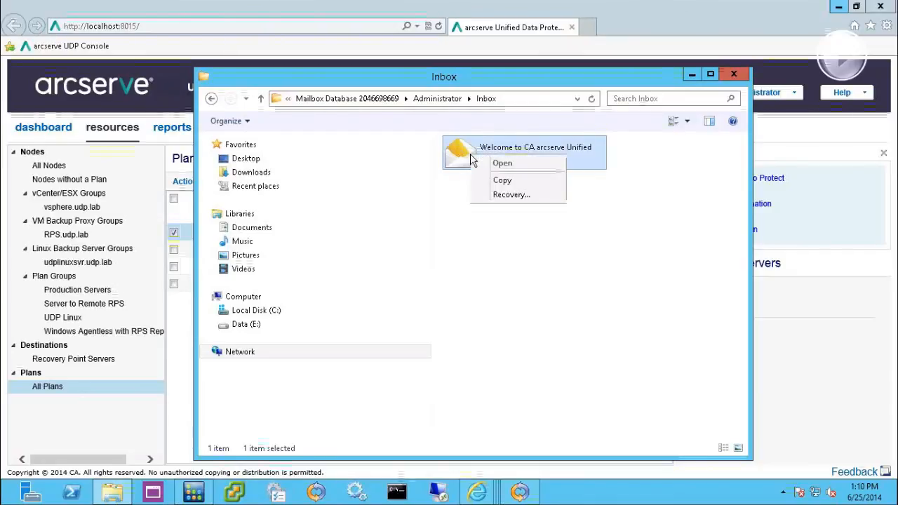
mouse_move(511, 194)
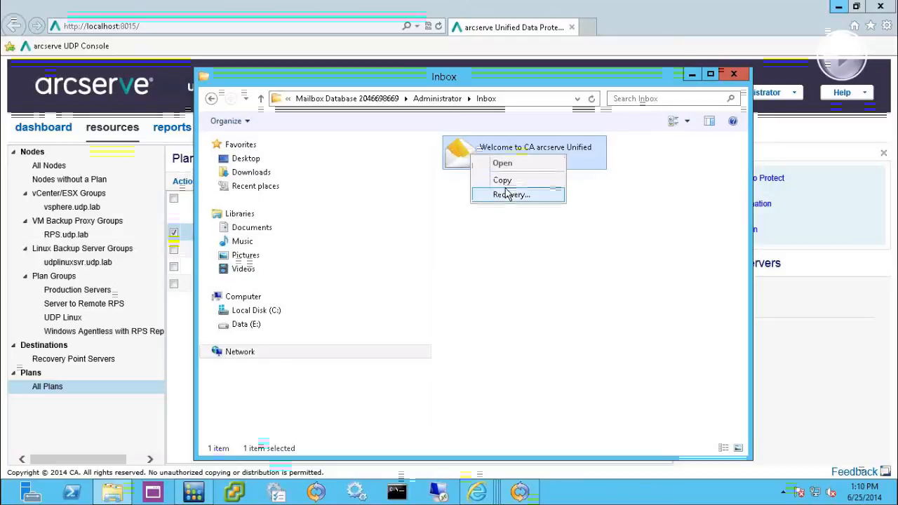
mouse_move(511, 195)
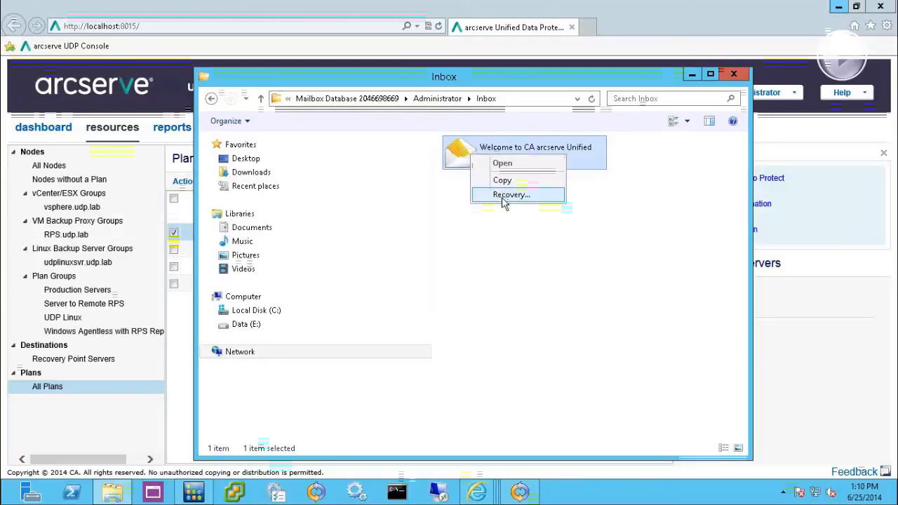
mouse_move(463, 206)
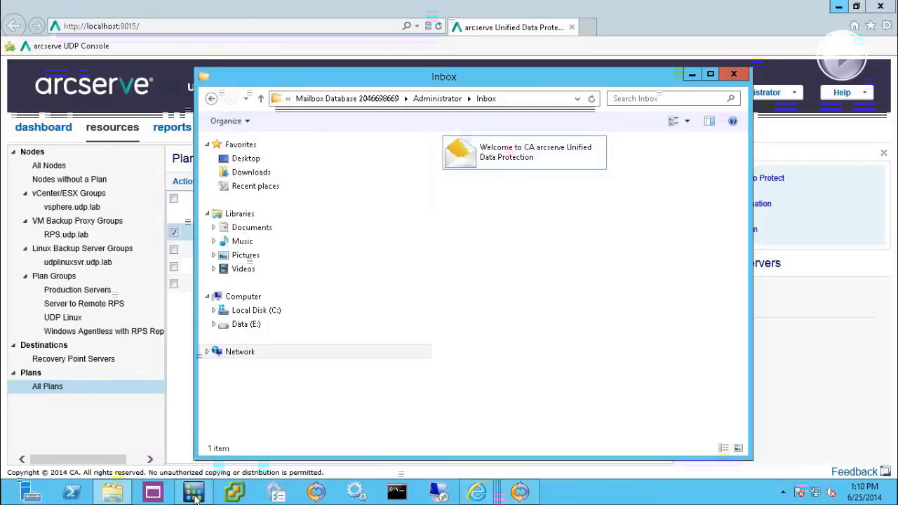
- In ARCserve Backup, expand Exchange Organization > PRODUCTION and its first Exchange Server node
left_click(193, 491)
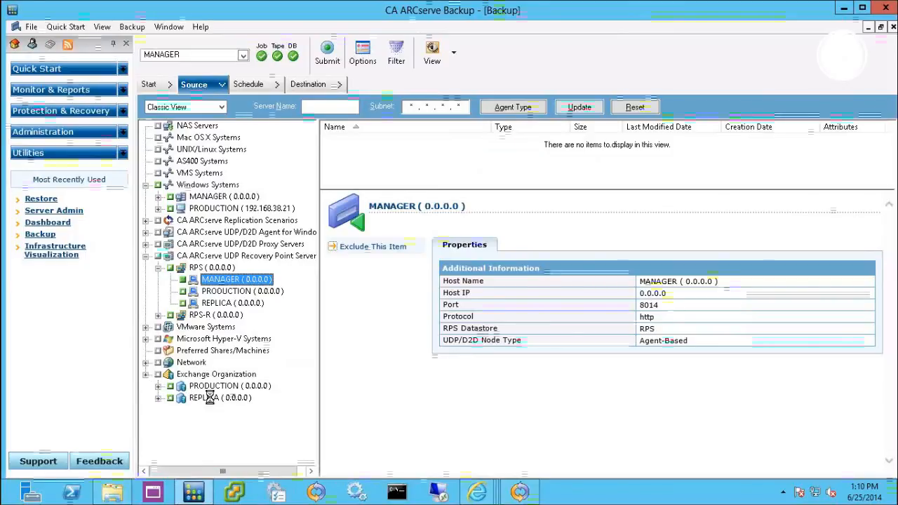
left_click(158, 386)
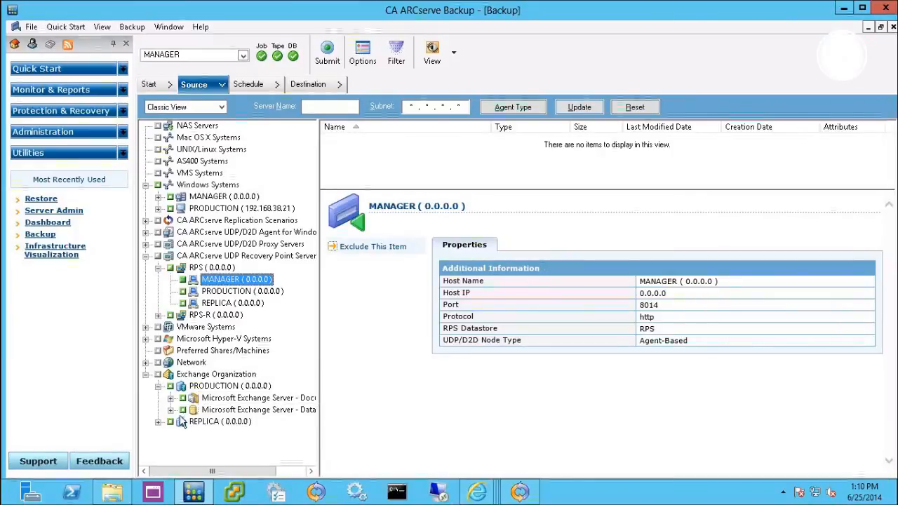
left_click(172, 398)
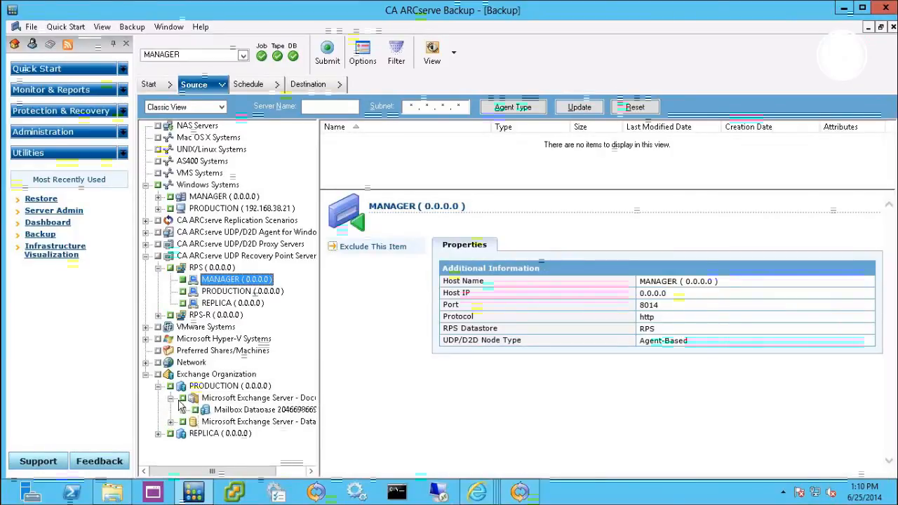